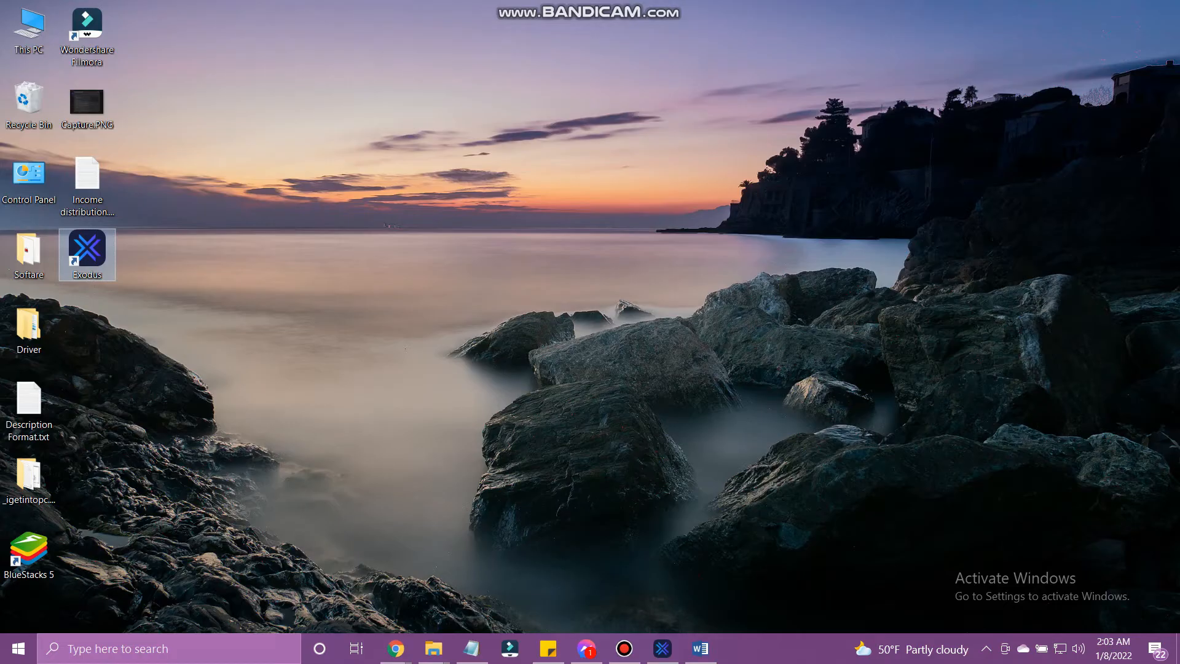
Step: Quit Exodus so it is no longer running, leaving only its desktop shortcut
double_click(86, 255)
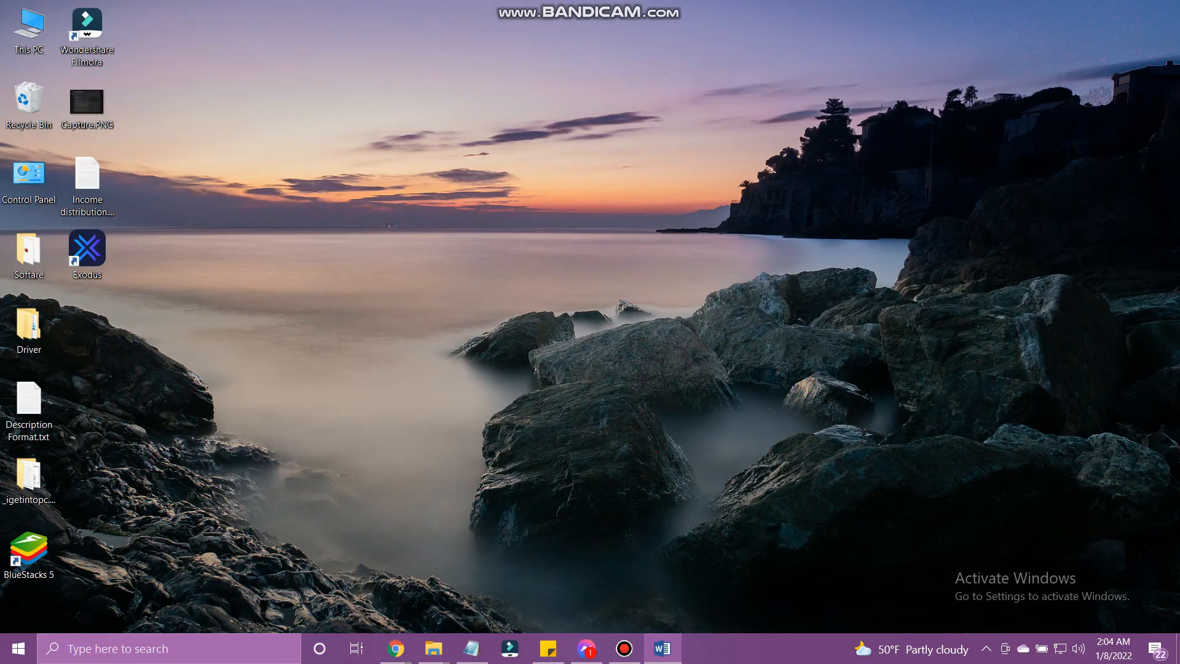
Step: Relaunch Exodus from the desktop shortcut and focus the empty password field on the Welcome Back screen
double_click(86, 255)
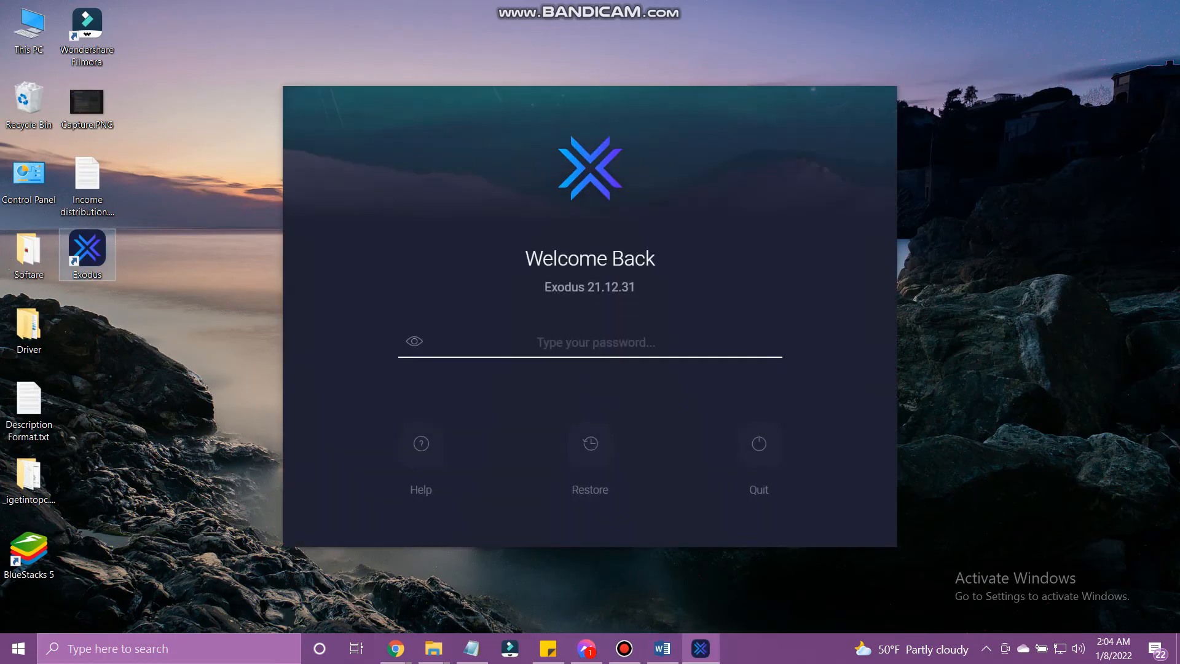
left_click(596, 342)
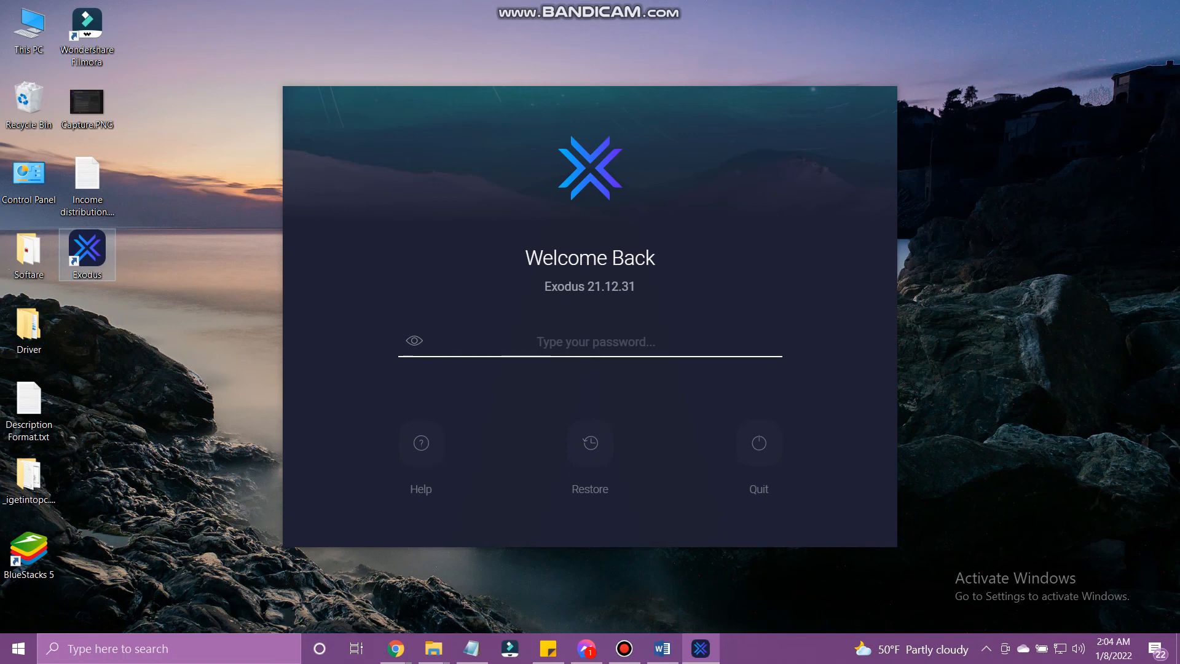
left_click(589, 342)
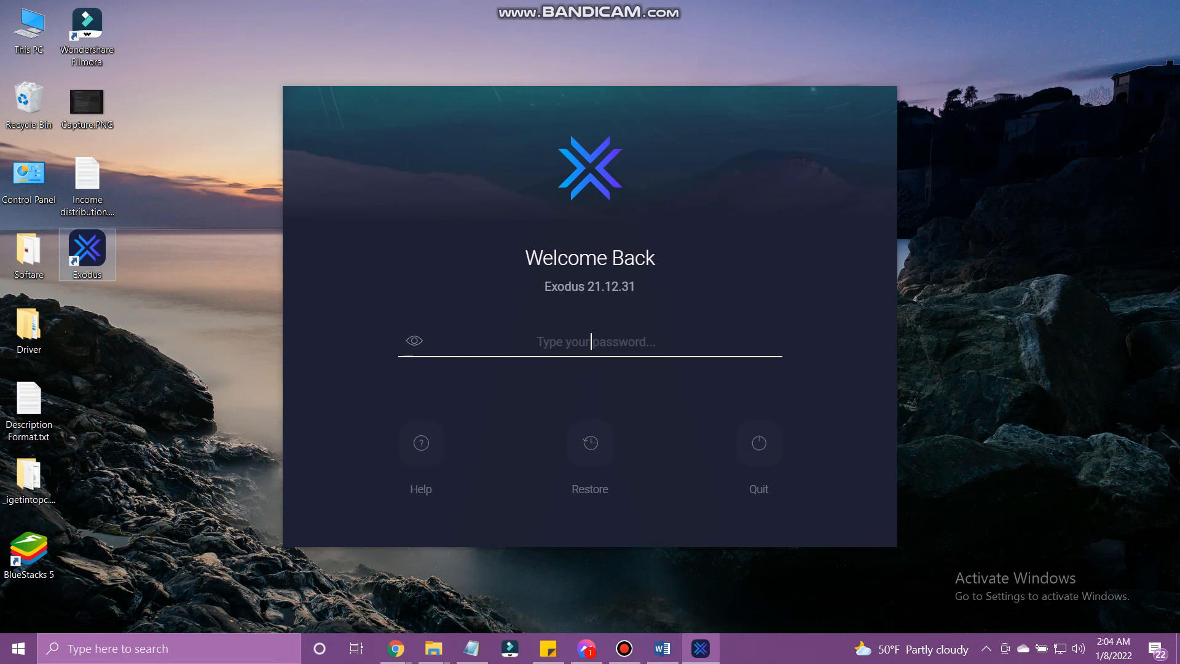